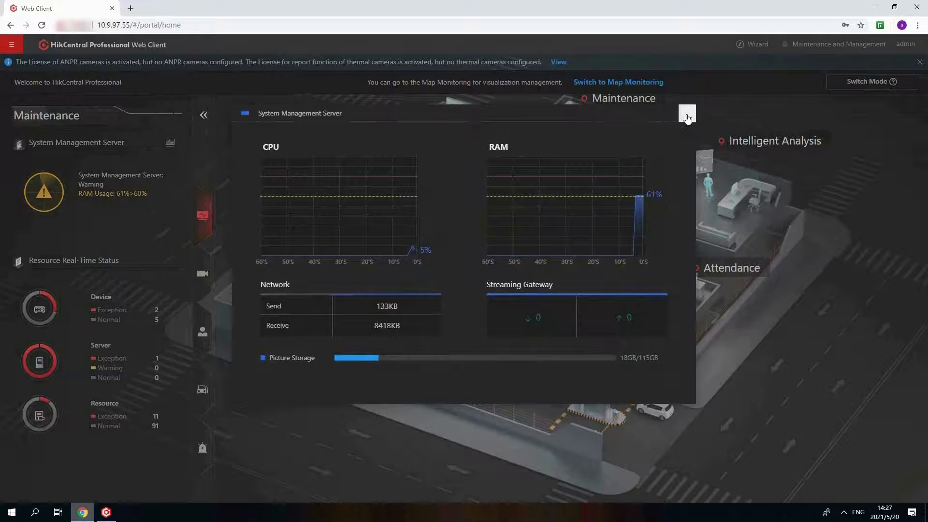
# - Dismiss the server usage popup and go to Maintenance > Health Status Overview
pyautogui.click(12, 45)
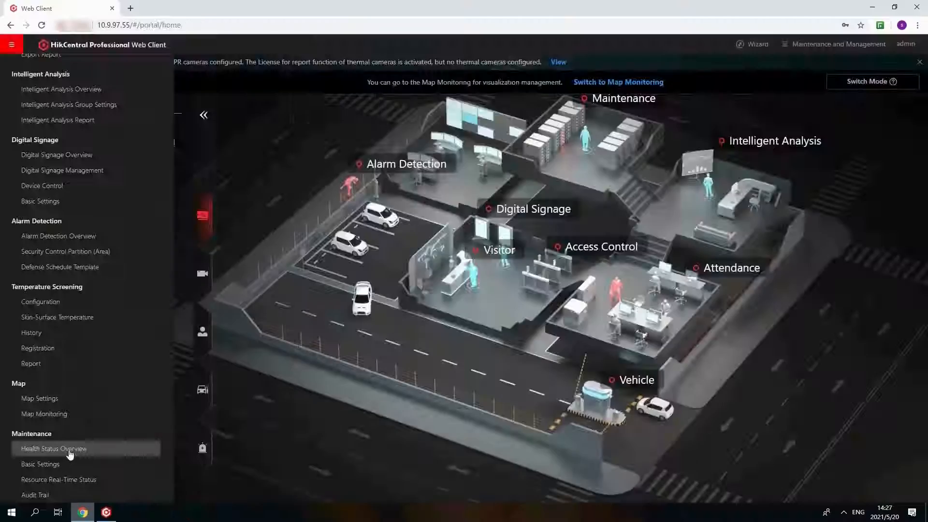
pyautogui.click(54, 449)
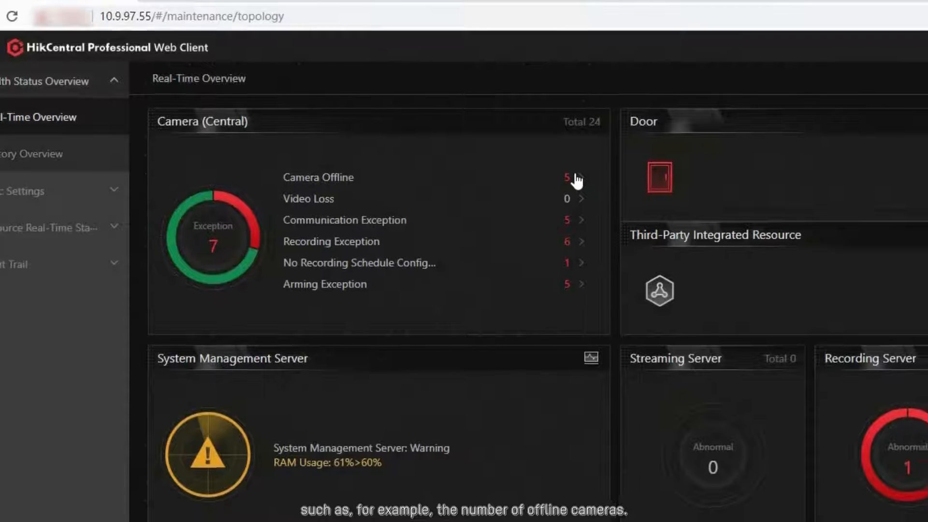
# - List cameras with all exceptions, then review East Gate's Device Details and Camera Information
pyautogui.click(567, 177)
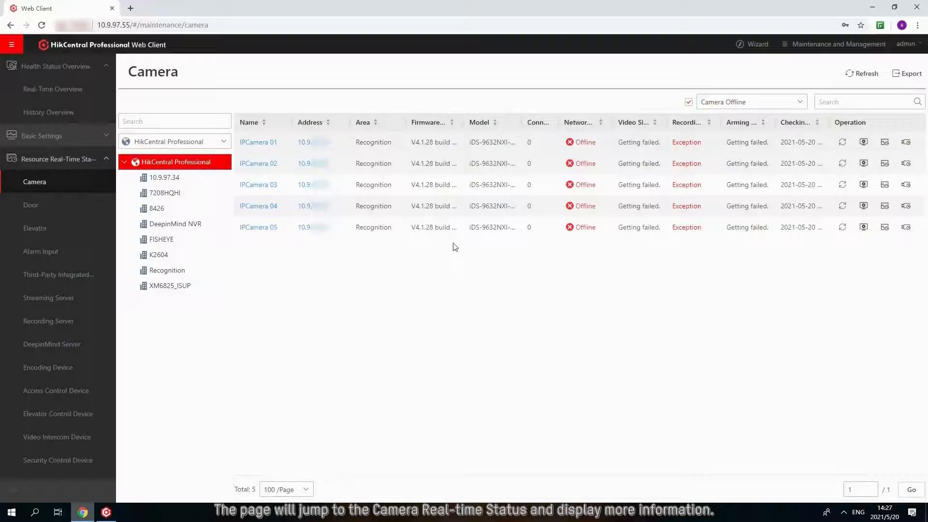
pyautogui.click(688, 102)
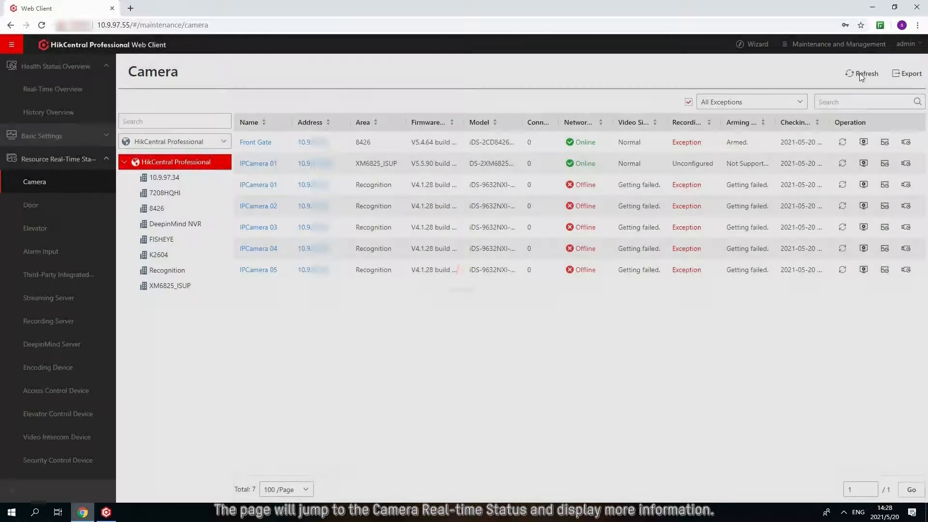
pyautogui.click(253, 163)
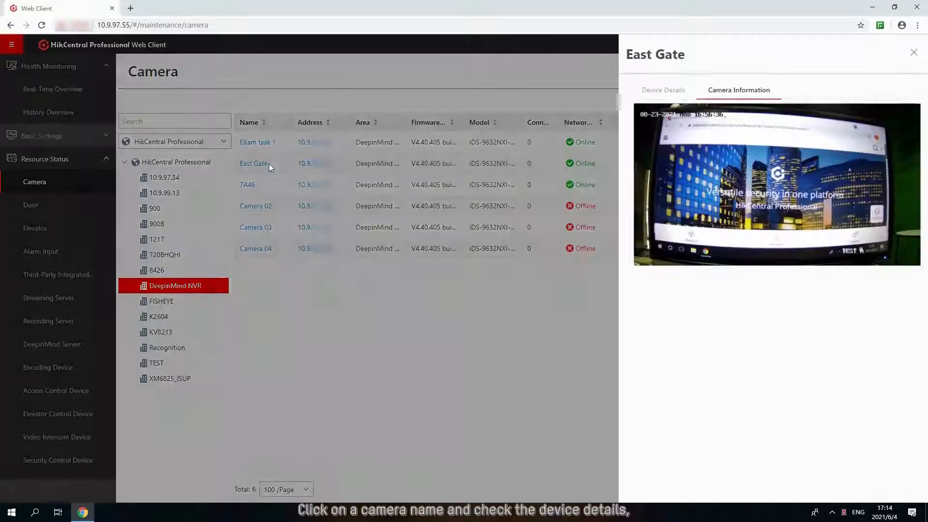
pyautogui.click(663, 90)
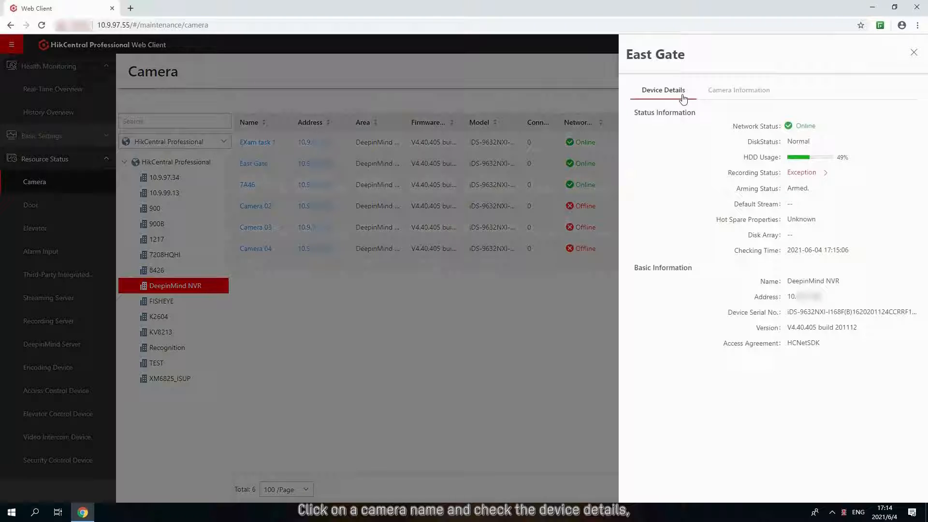
pyautogui.moveTo(766, 126)
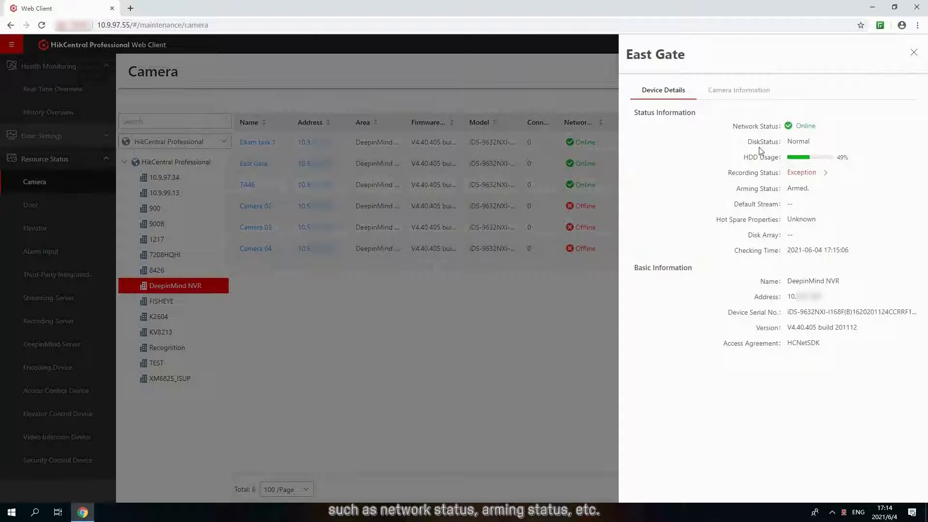
pyautogui.click(738, 90)
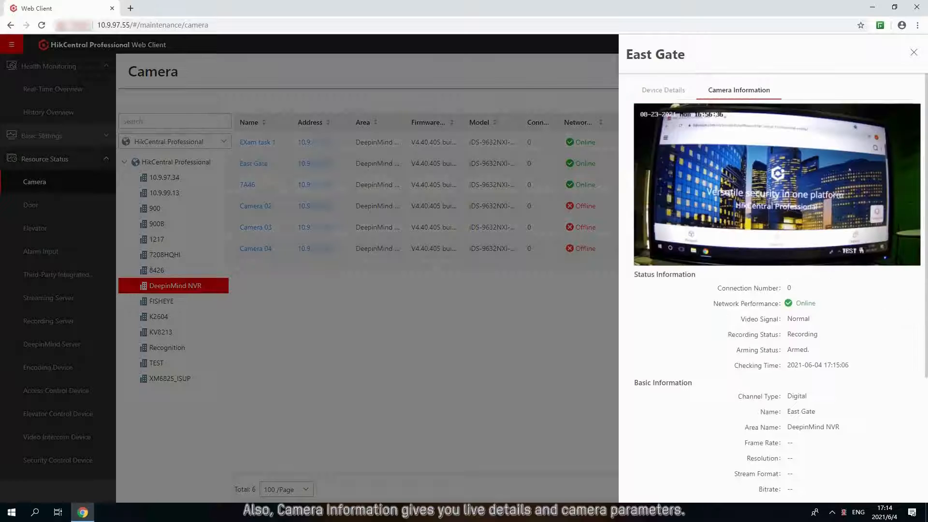
pyautogui.scroll(-3)
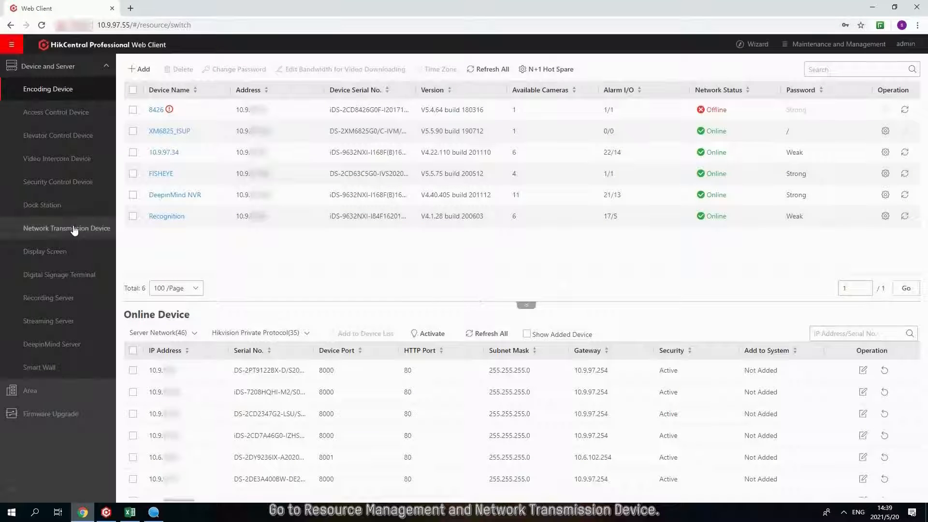
# - Select Network Transmission Device in the Device and Server navigation
pyautogui.click(66, 228)
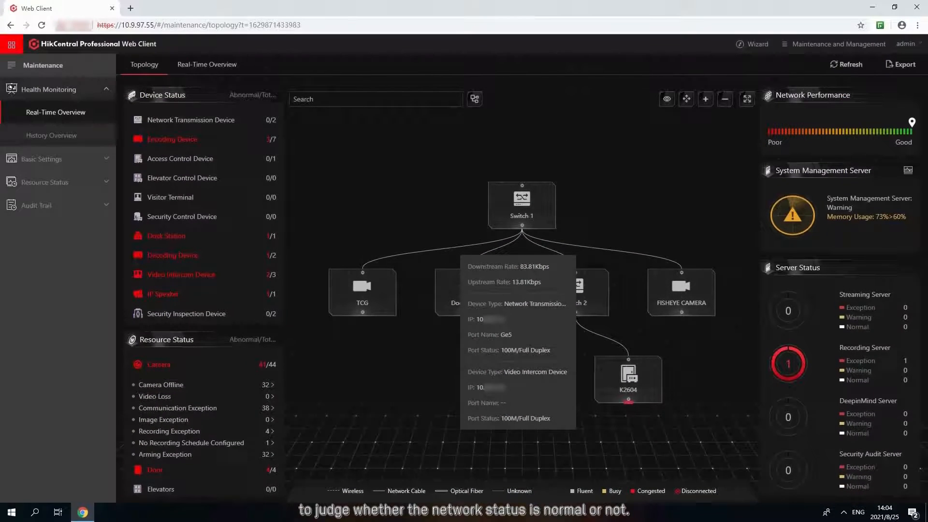
# - Limit the topology to the path ending at FISHEYE CAMERA
pyautogui.click(474, 99)
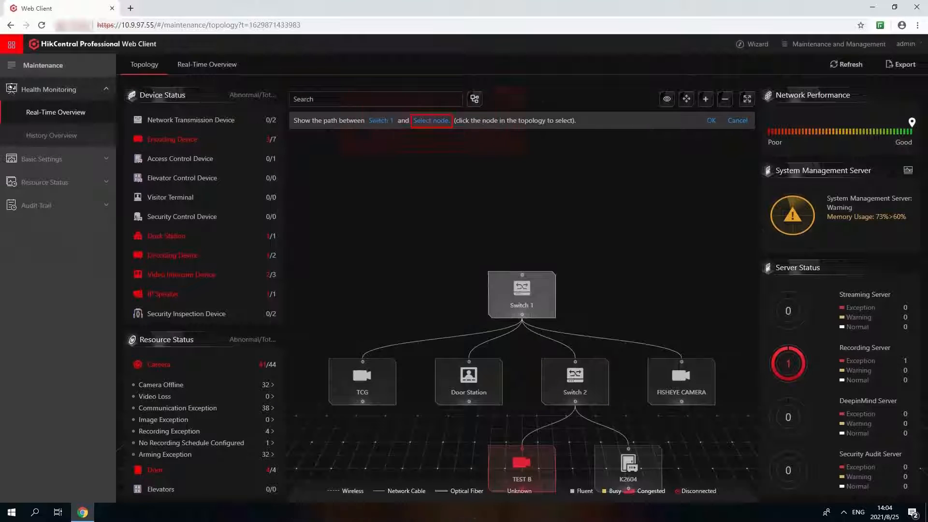
pyautogui.click(431, 120)
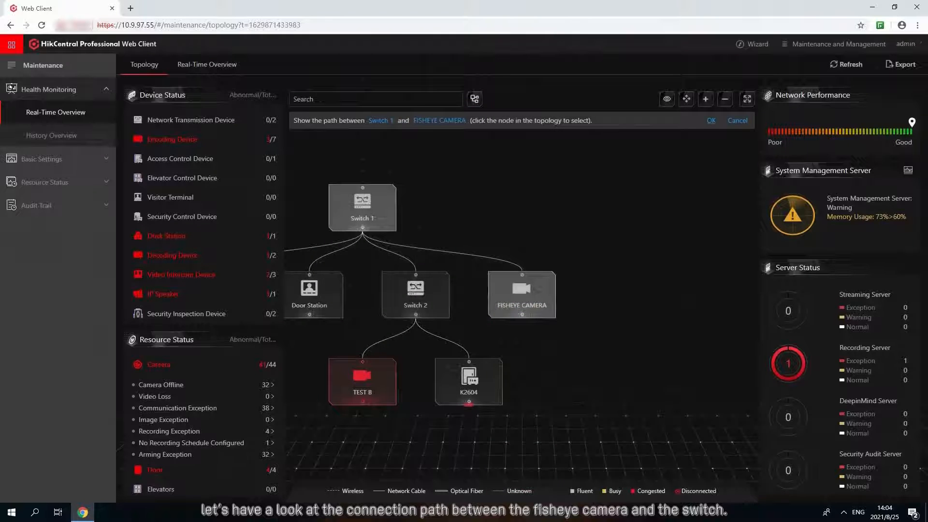
pyautogui.click(709, 120)
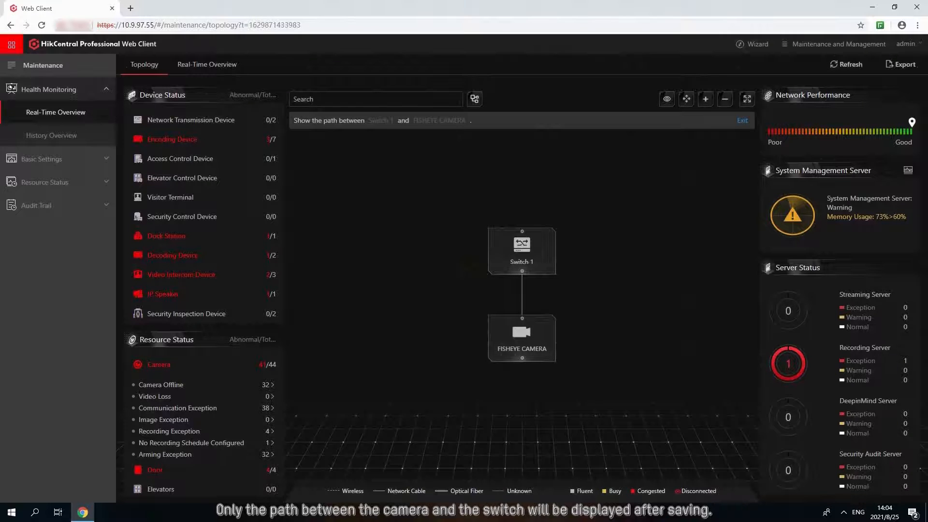
# - Open the Details panel for Switch 1 on that path
pyautogui.click(522, 245)
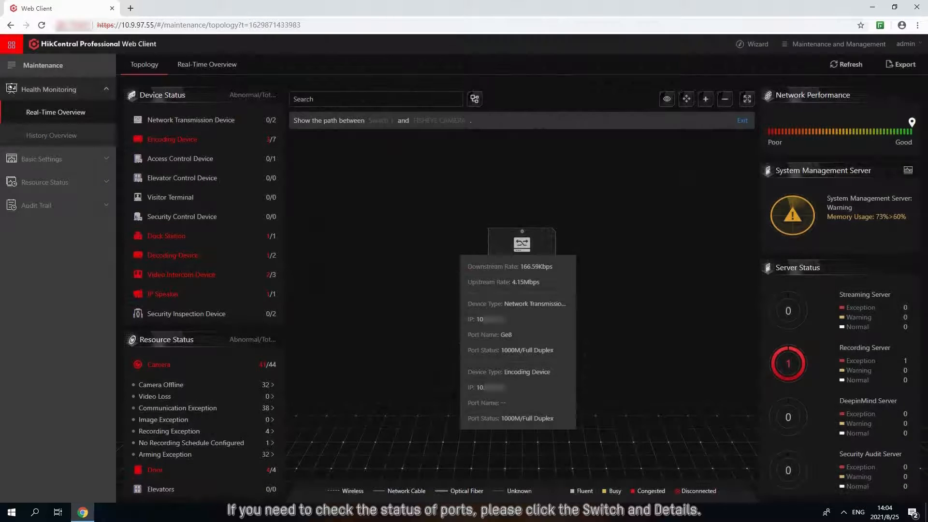
pyautogui.rightClick(521, 242)
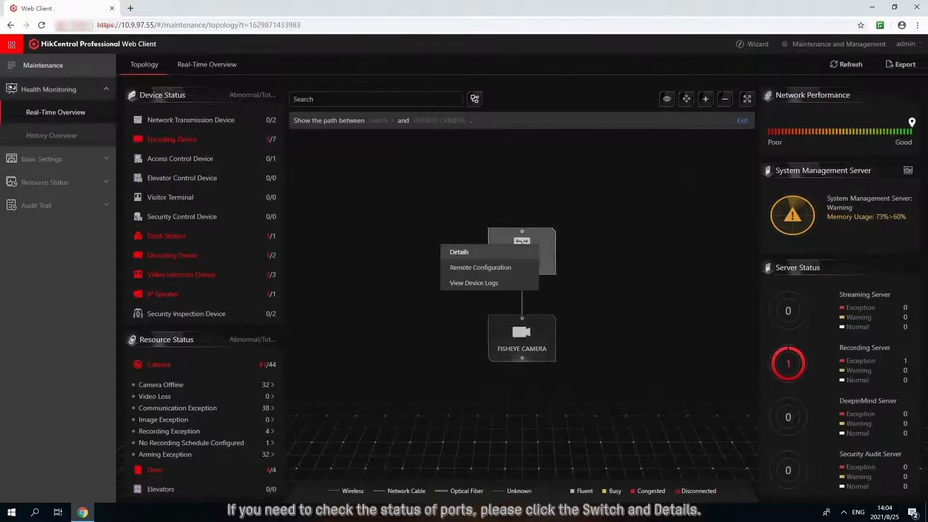
pyautogui.click(458, 251)
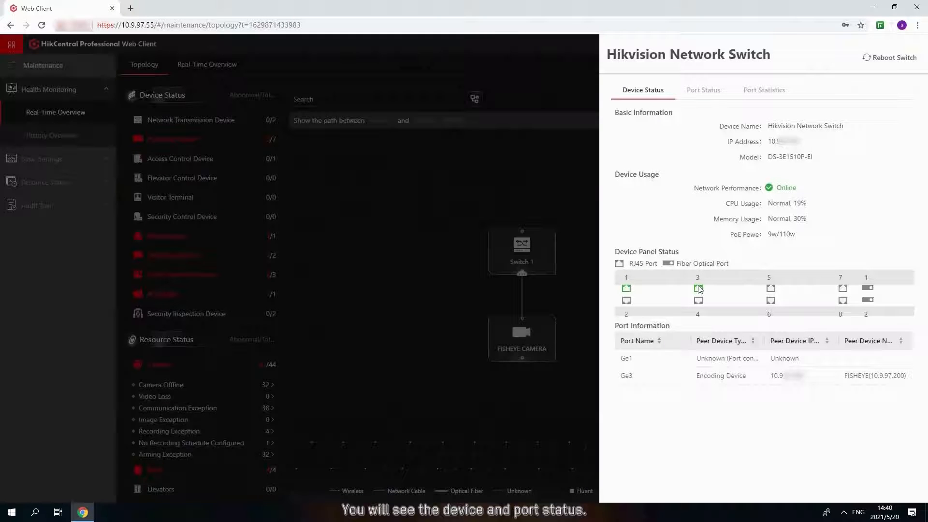
# - Review the switch's Port Status and Port Statistics tabs
pyautogui.click(703, 90)
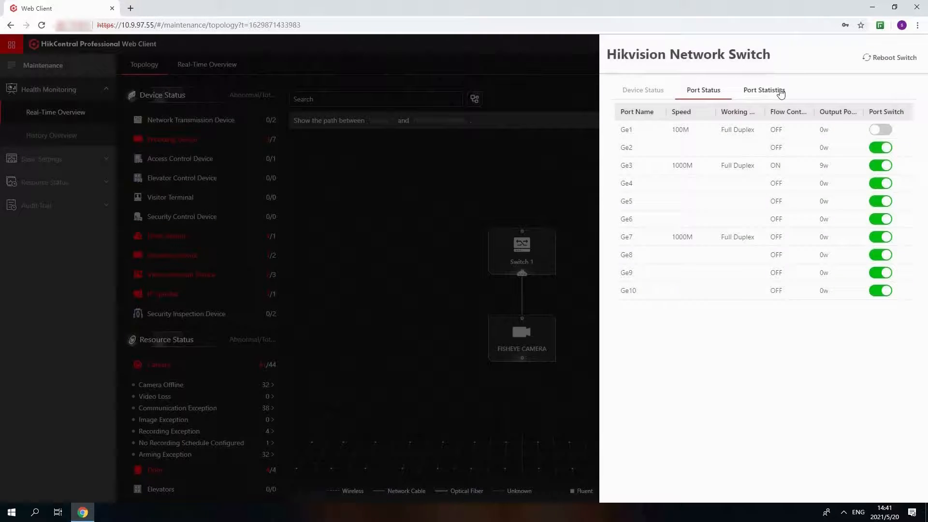
pyautogui.click(762, 89)
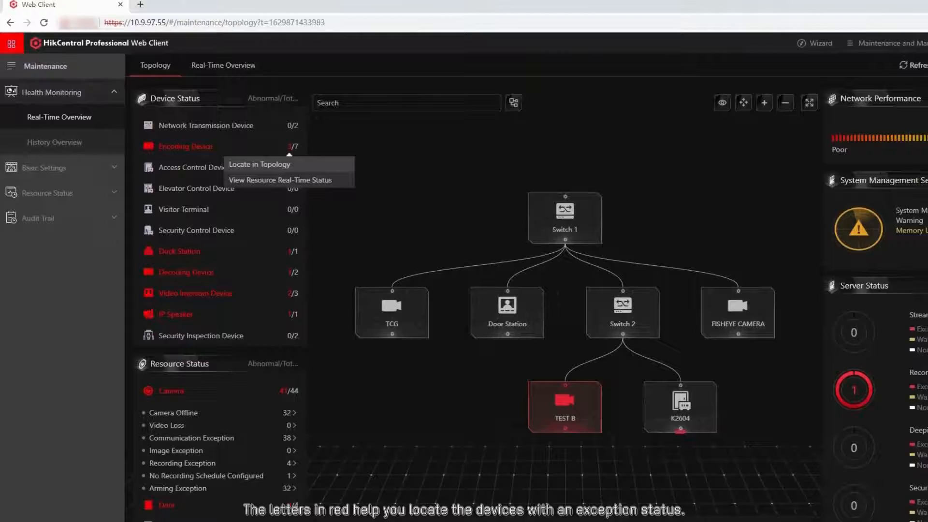
# - From the abnormal Encoding Device count, view resource real-time status for Camera
pyautogui.click(259, 164)
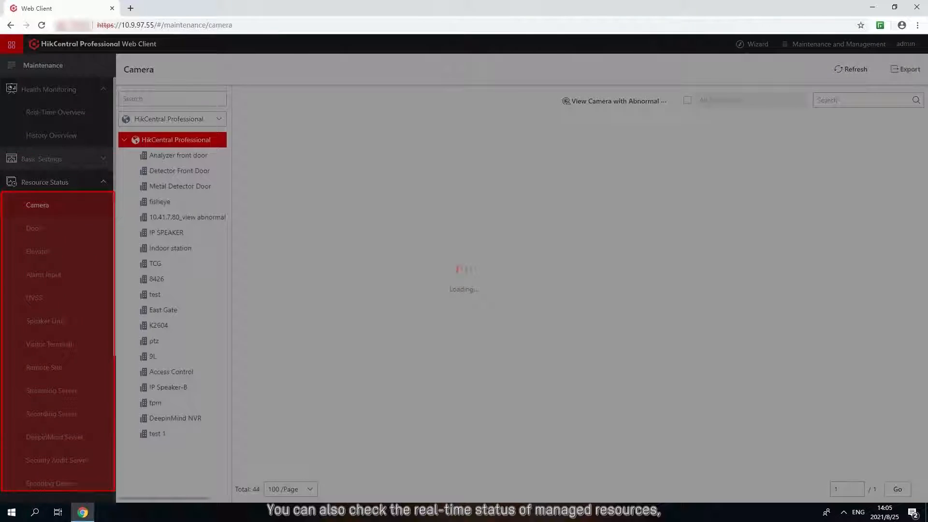
pyautogui.click(34, 228)
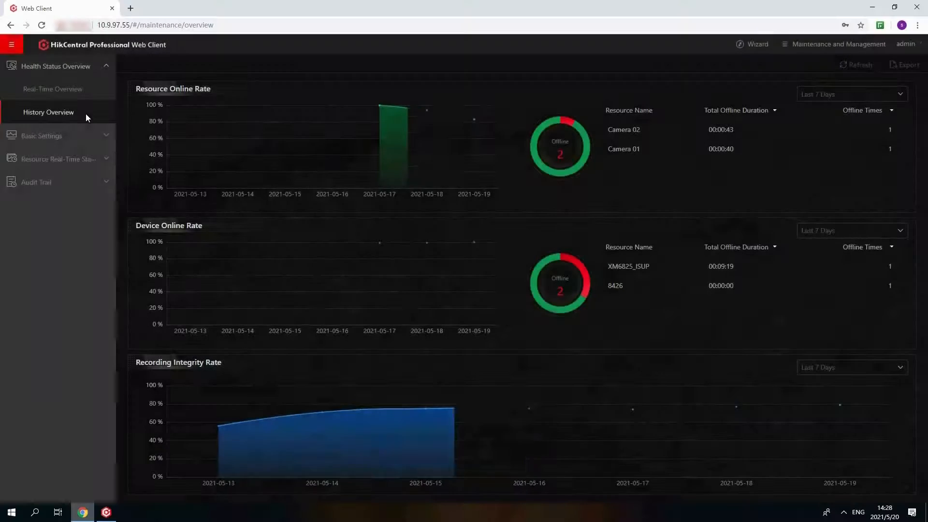
# - Open History Overview and set the Resource Online Rate period to Last 30 Days
pyautogui.click(49, 112)
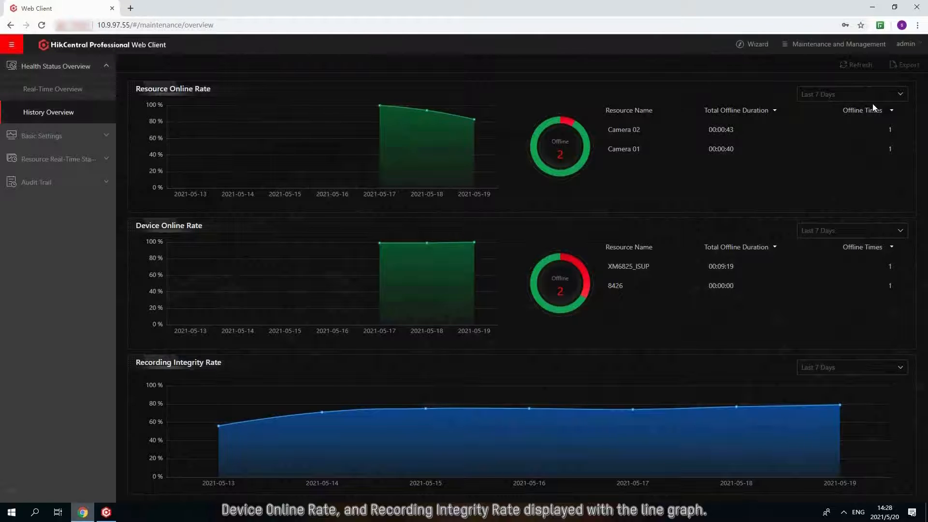
pyautogui.click(851, 93)
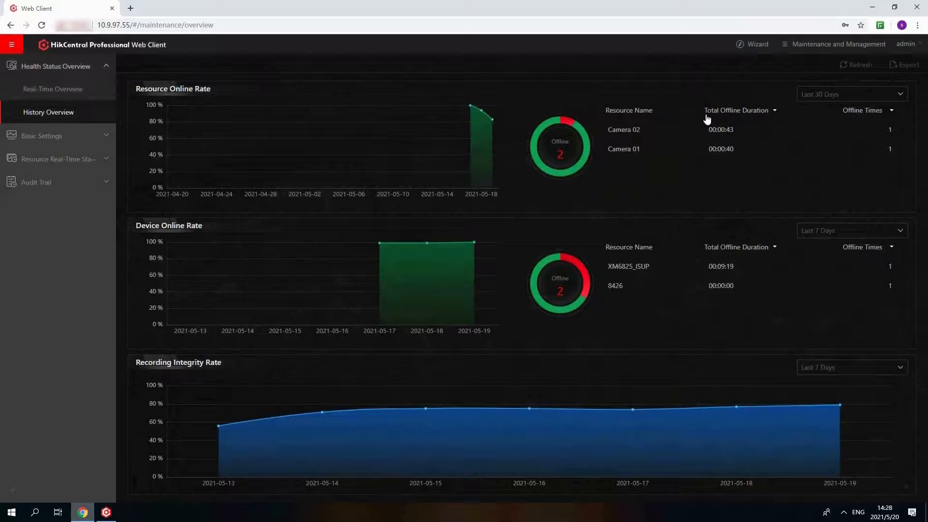
pyautogui.click(849, 95)
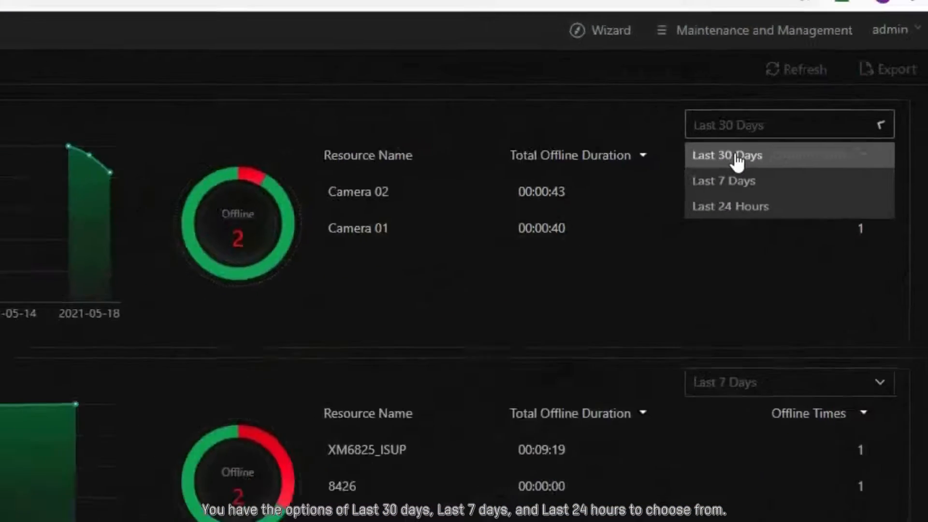
pyautogui.click(730, 206)
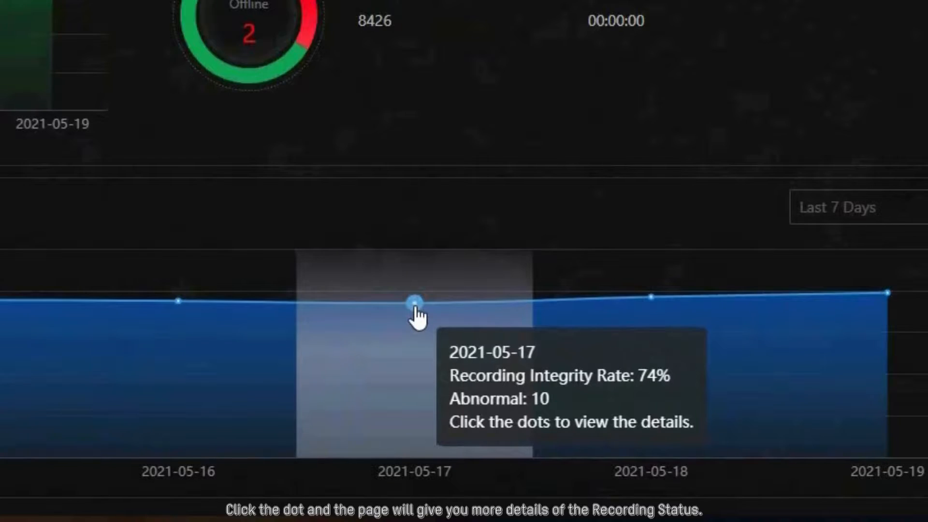
# - Open 2021-05-17 recording logs, show camera 7A46's timeline, and filter to Exception
pyautogui.click(414, 303)
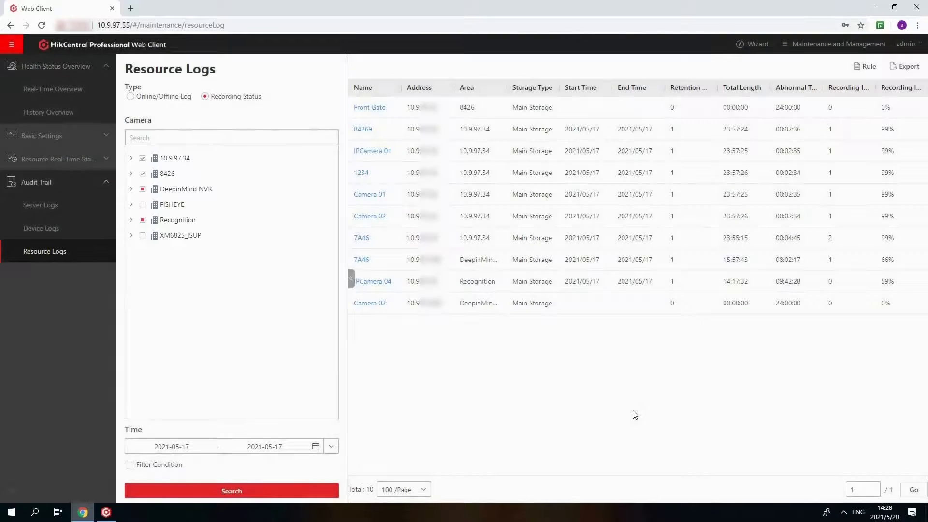
pyautogui.click(361, 259)
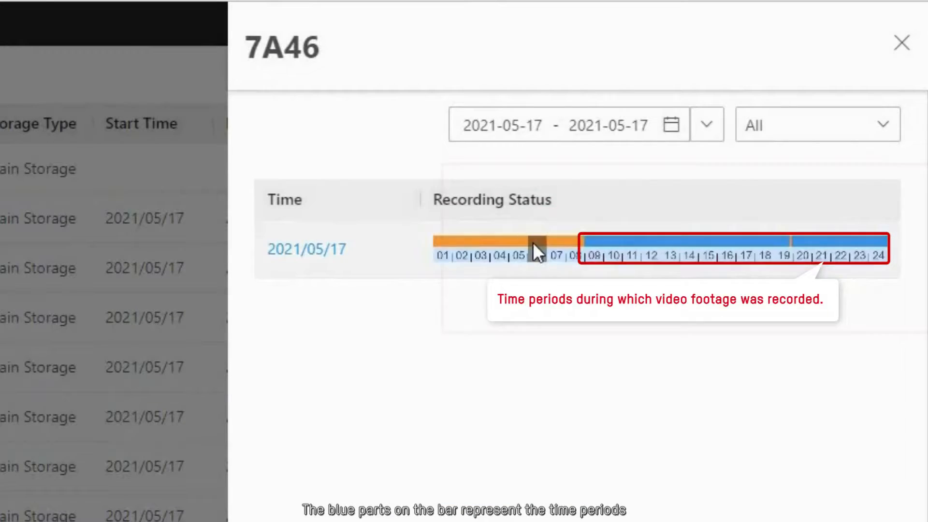
pyautogui.click(817, 125)
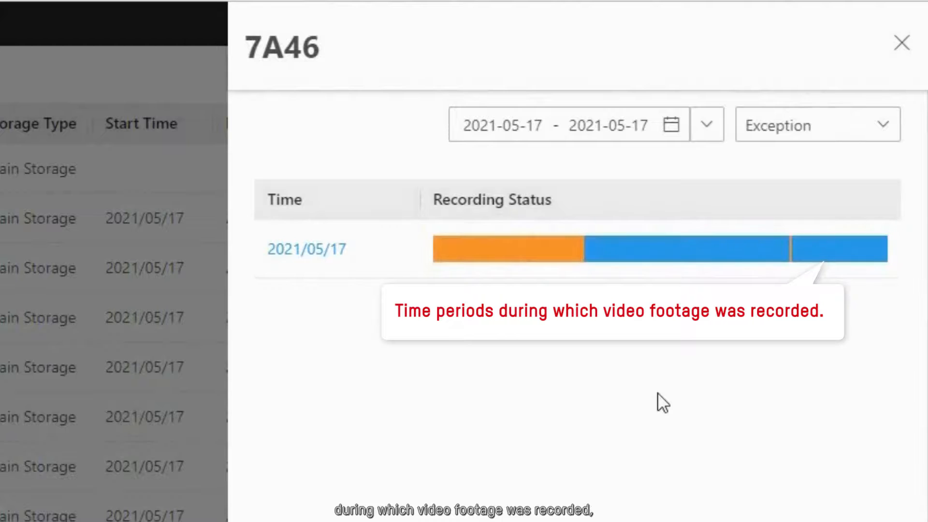